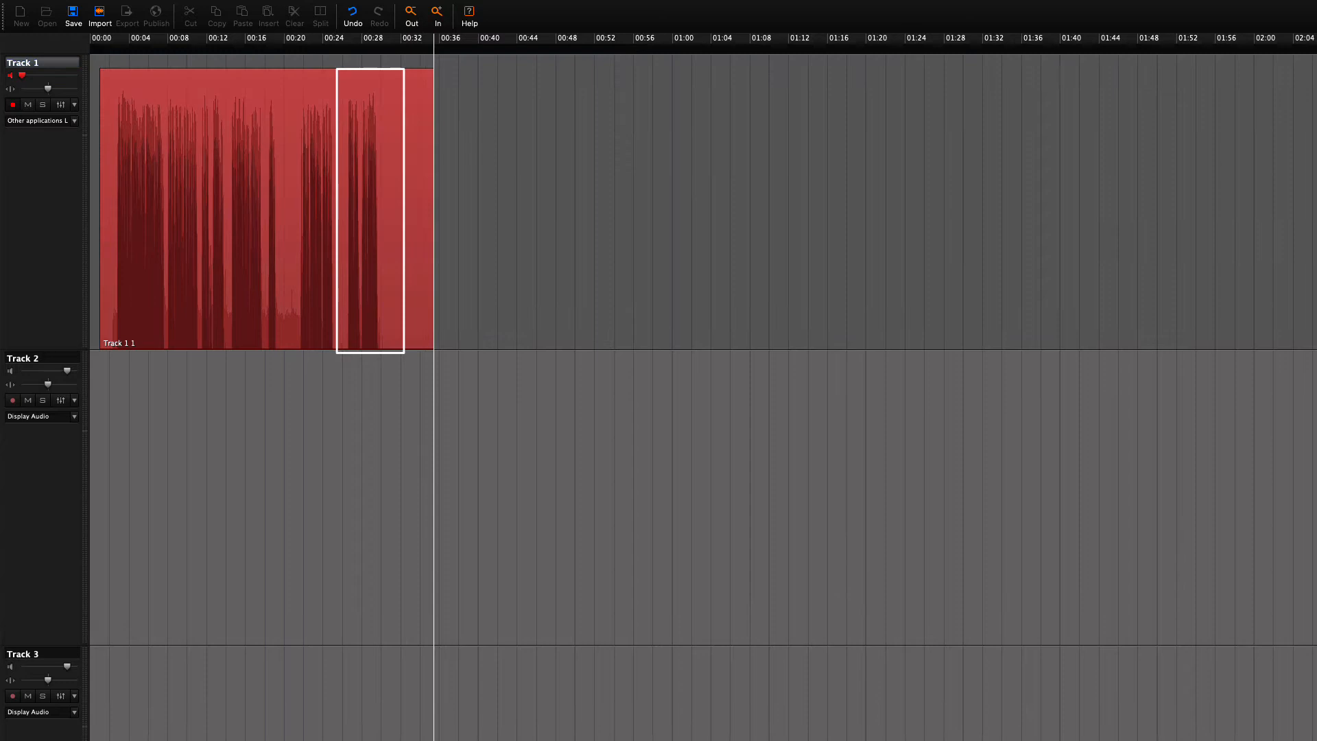
# - Stop the transport, ending the Track 1 narration as a roughly 40-second clip
pyautogui.click(747, 336)
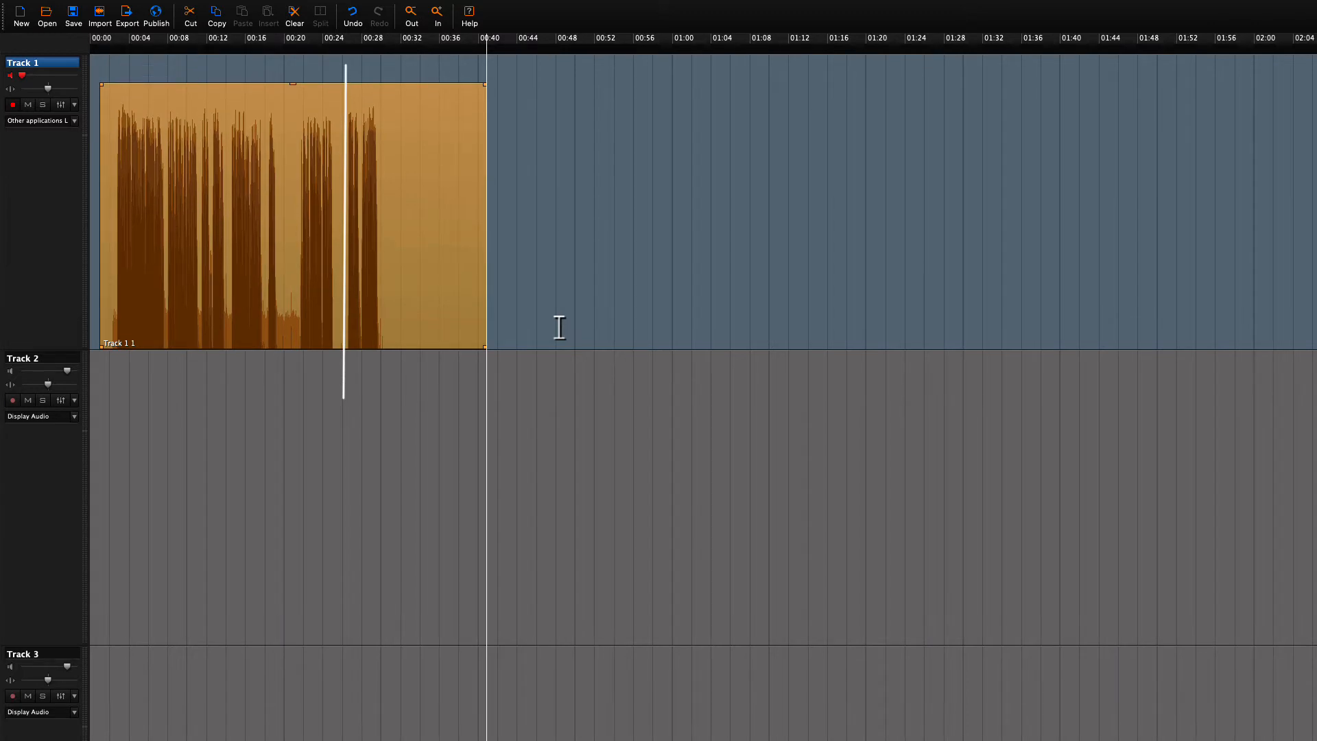
pyautogui.click(436, 16)
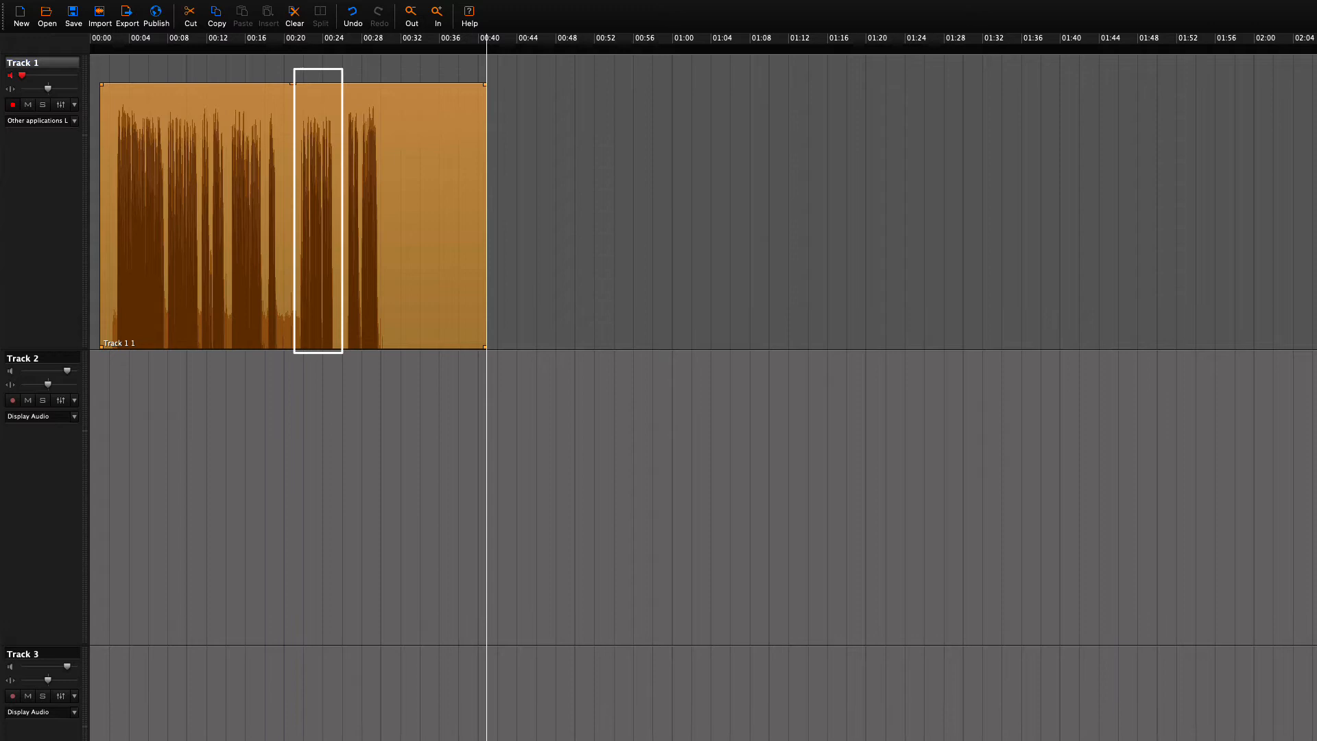
# - Open Preferences, showing audio playback on Vocaster Two USB and recording from Display Audio
pyautogui.click(343, 210)
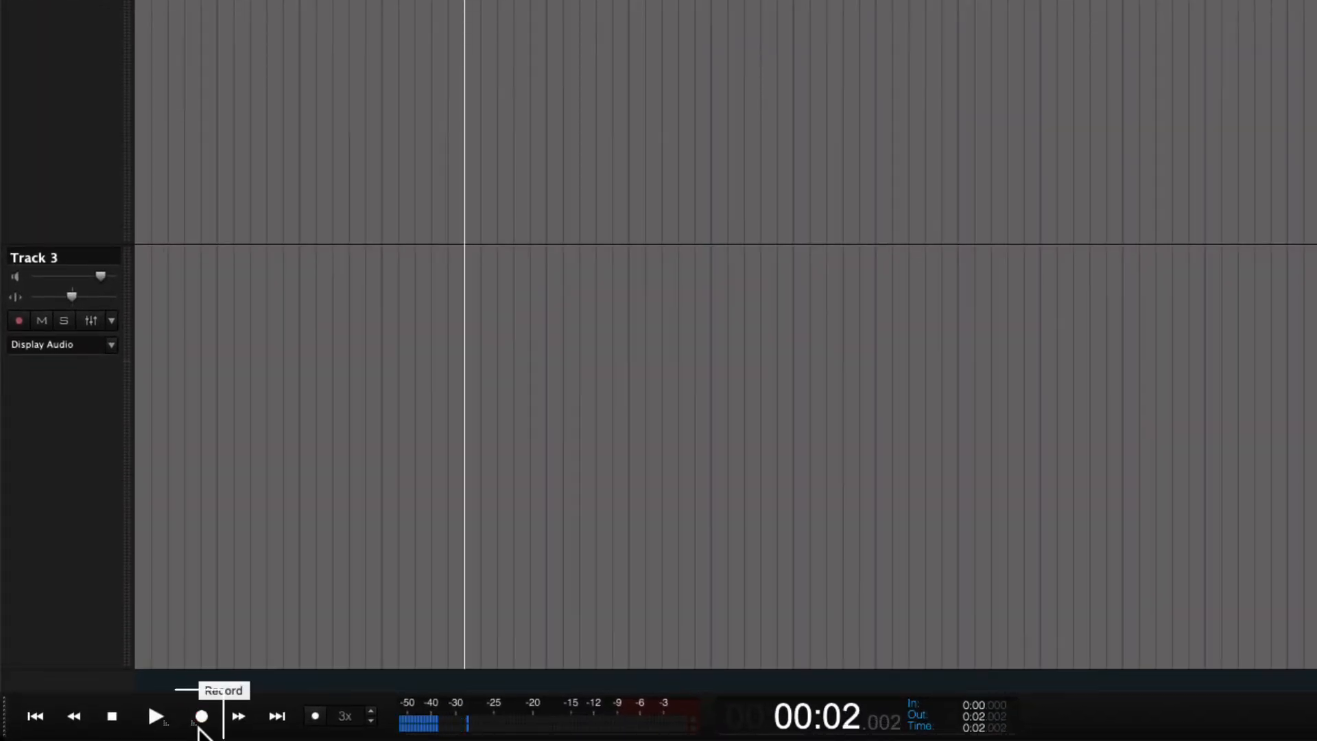
pyautogui.click(201, 716)
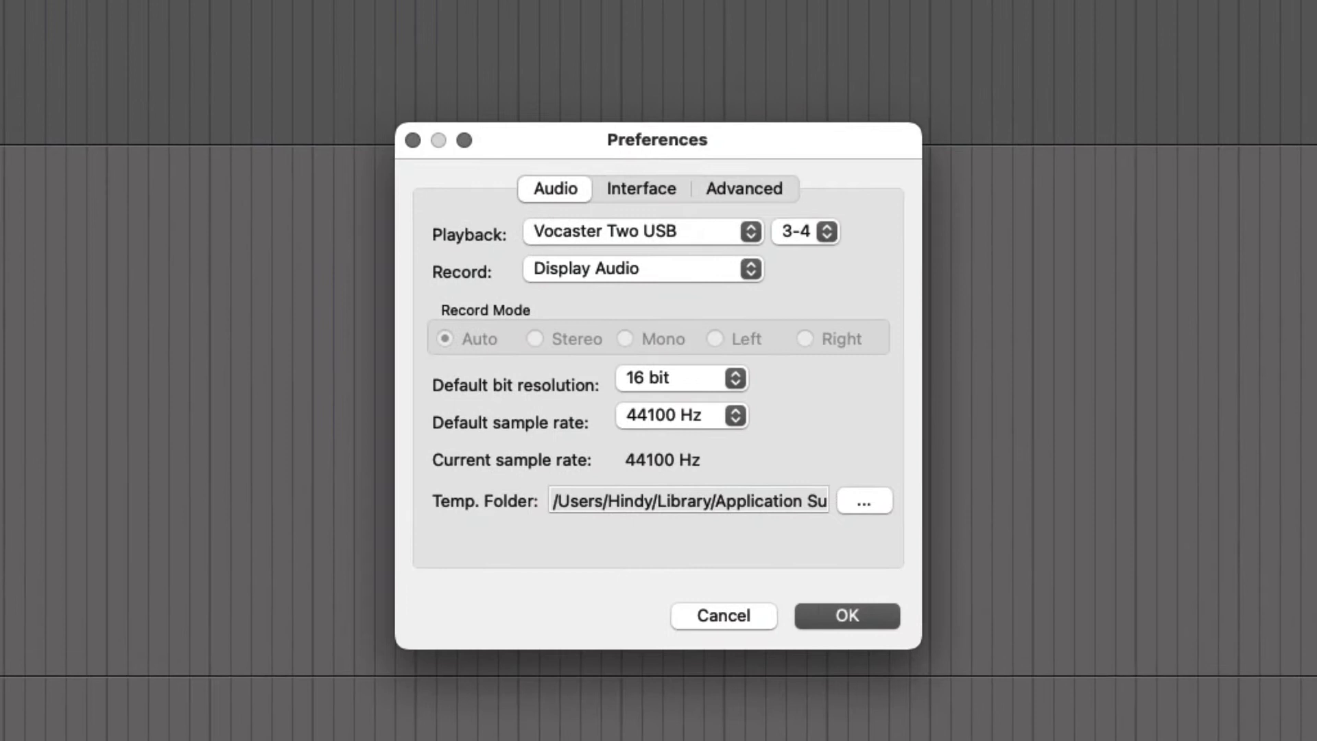
pyautogui.moveTo(650, 209)
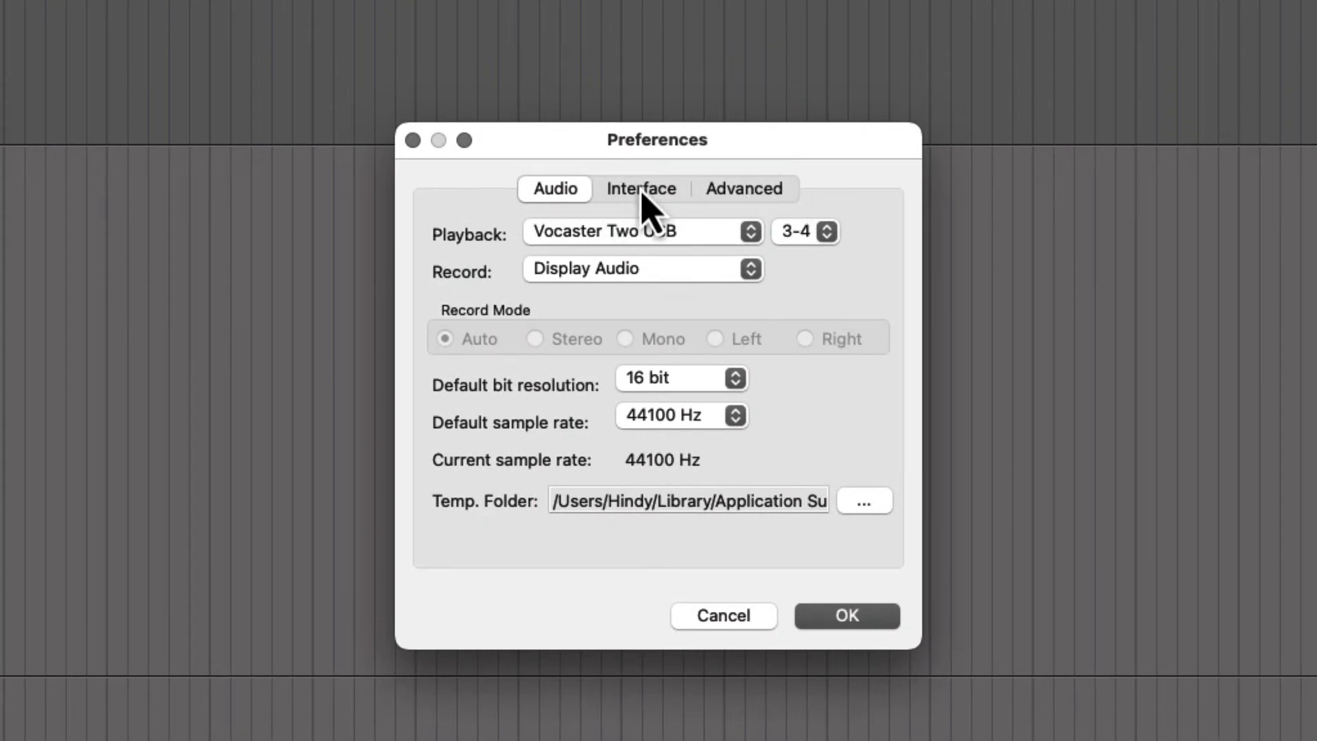
# - In the Interface settings, enable Record with Pre-roll at 3000 ms and accept
pyautogui.click(640, 188)
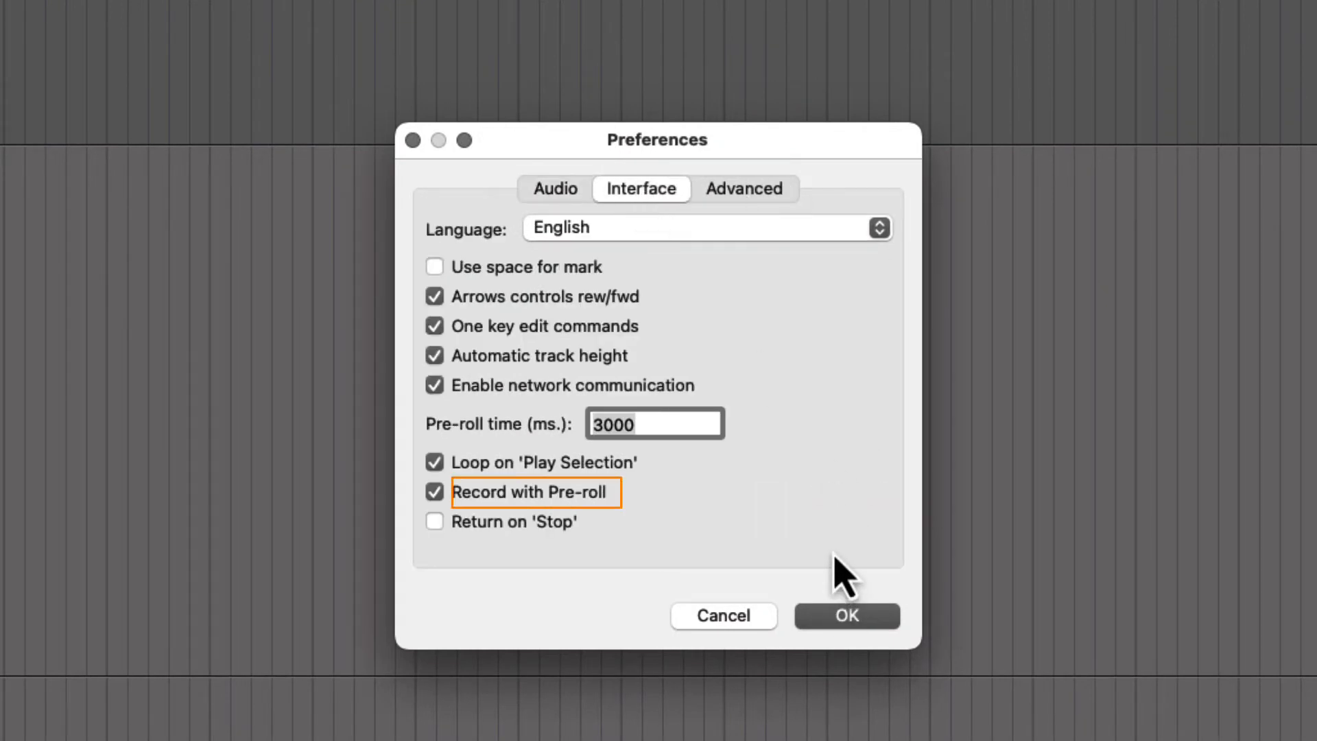
pyautogui.click(653, 424)
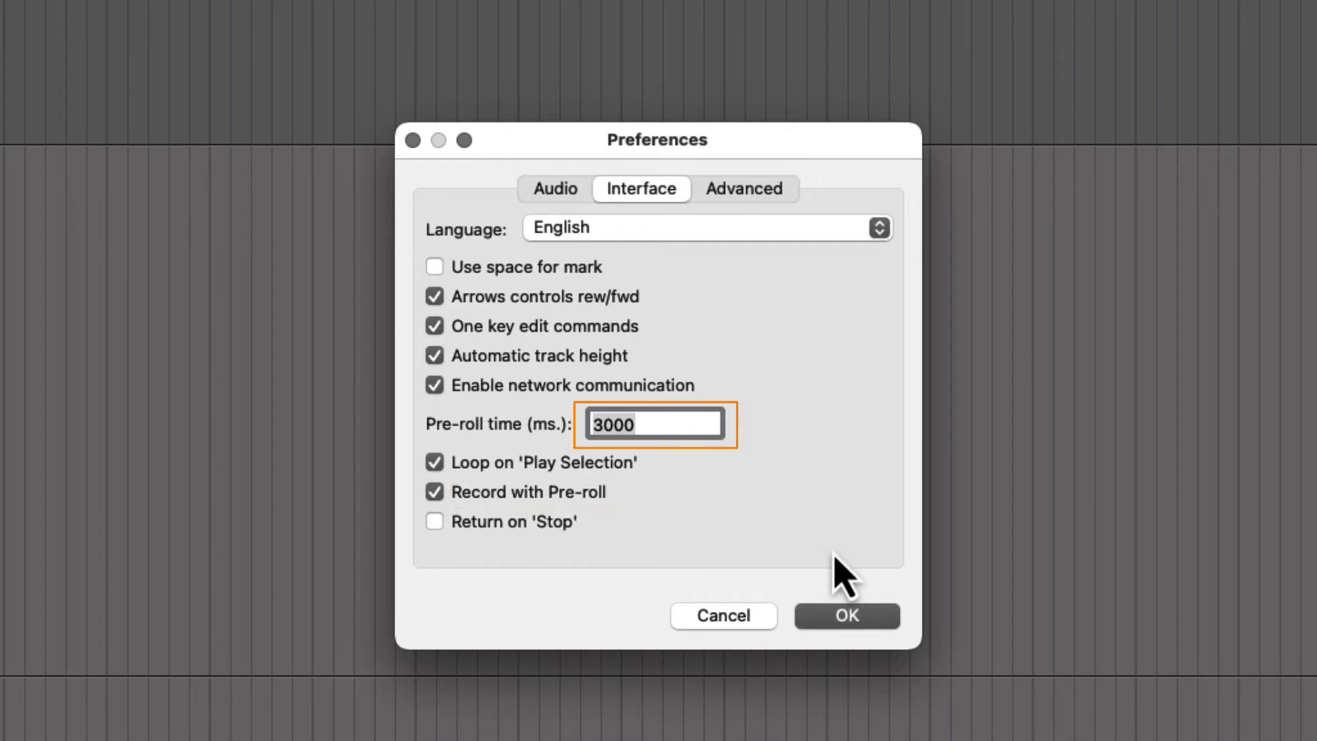
pyautogui.click(846, 615)
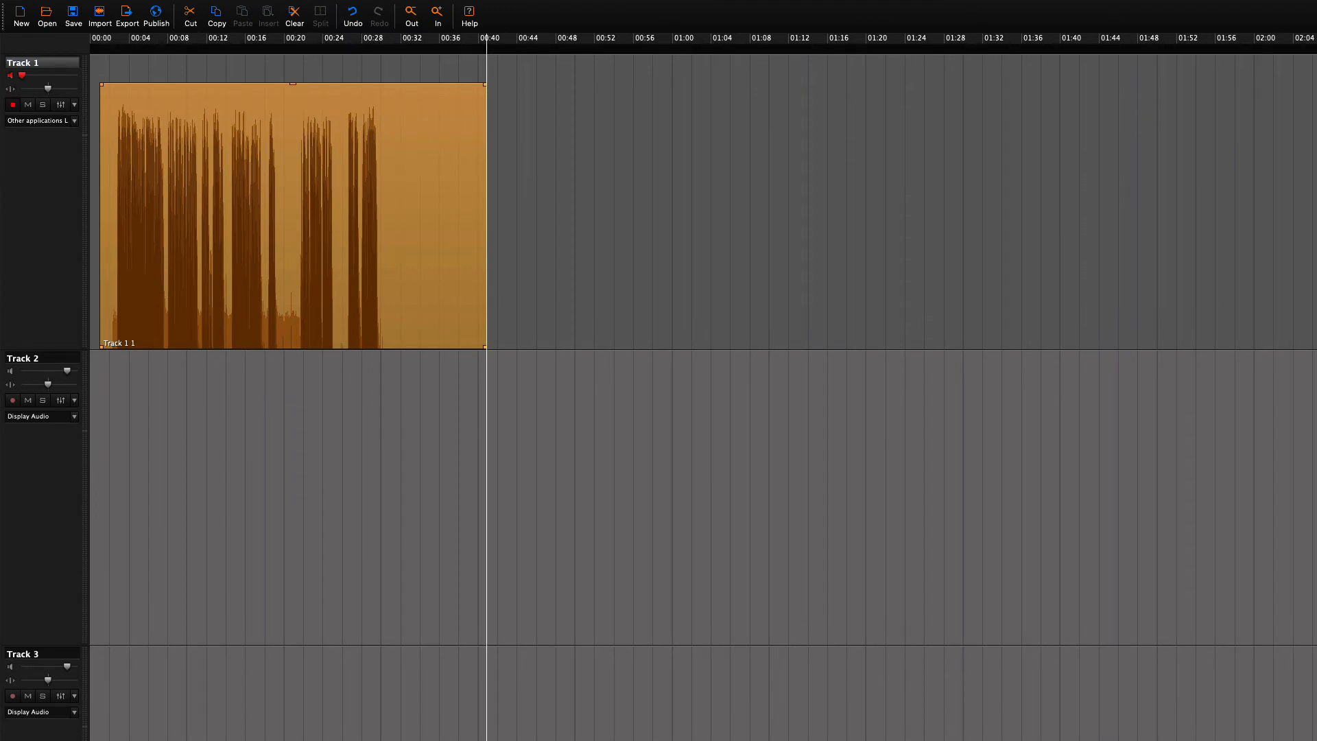
# - Select the Track 1 narration clip and place the playhead about 26 seconds in
pyautogui.click(293, 210)
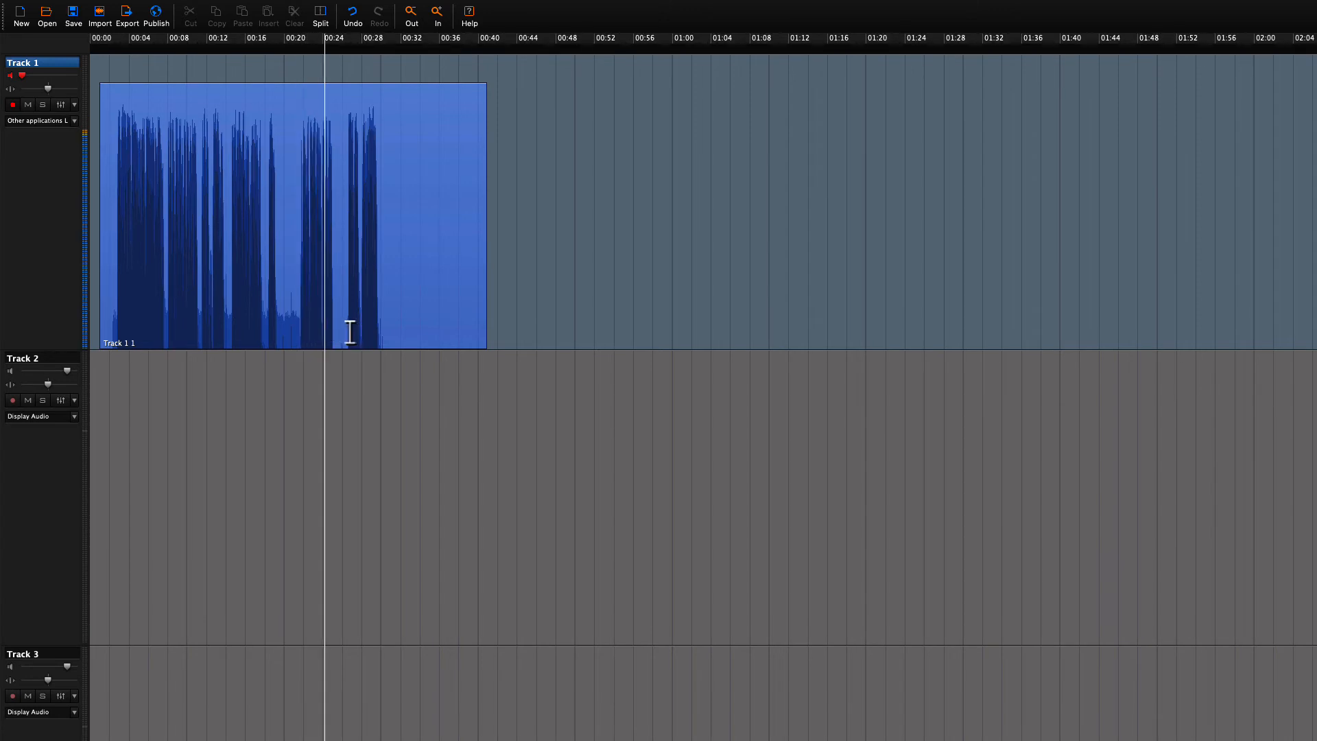
pyautogui.click(335, 38)
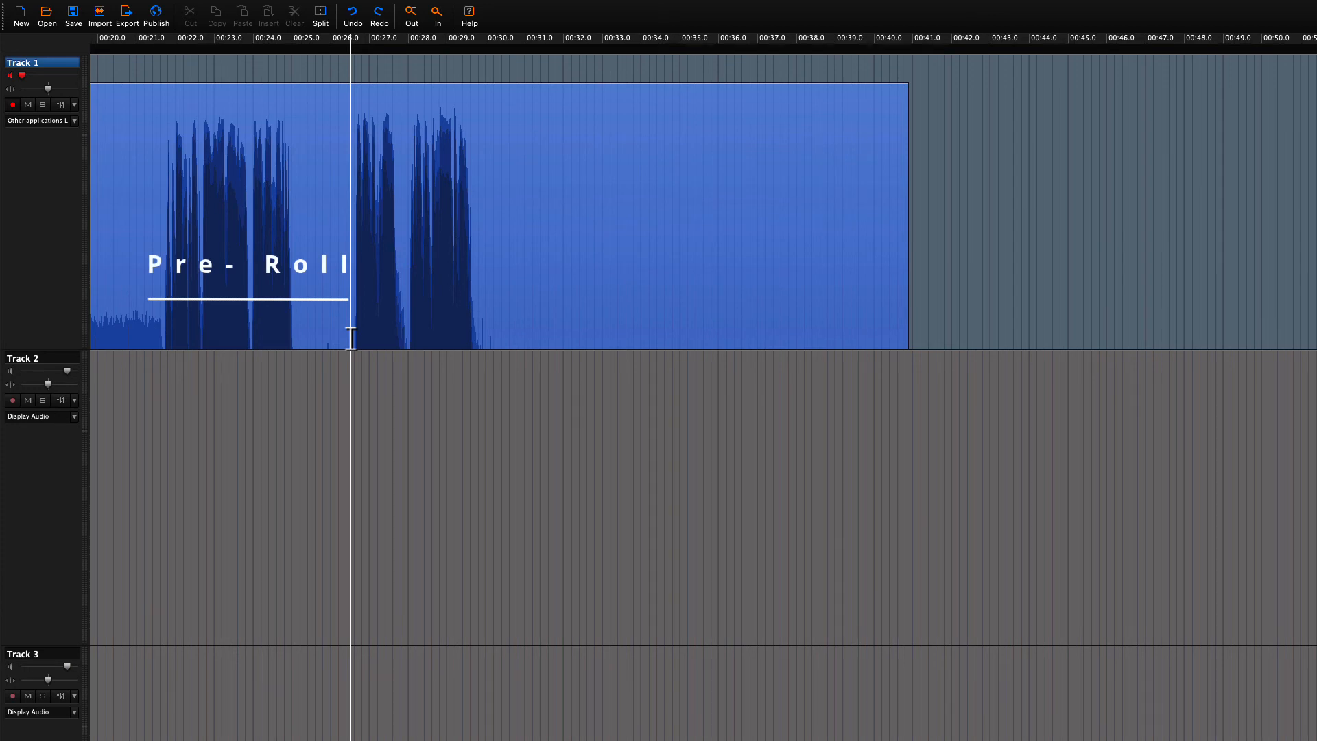
# - Punch-in record from the playhead with Ctrl+Space, pre-rolling from about 23 seconds
pyautogui.press('ctrl+space')
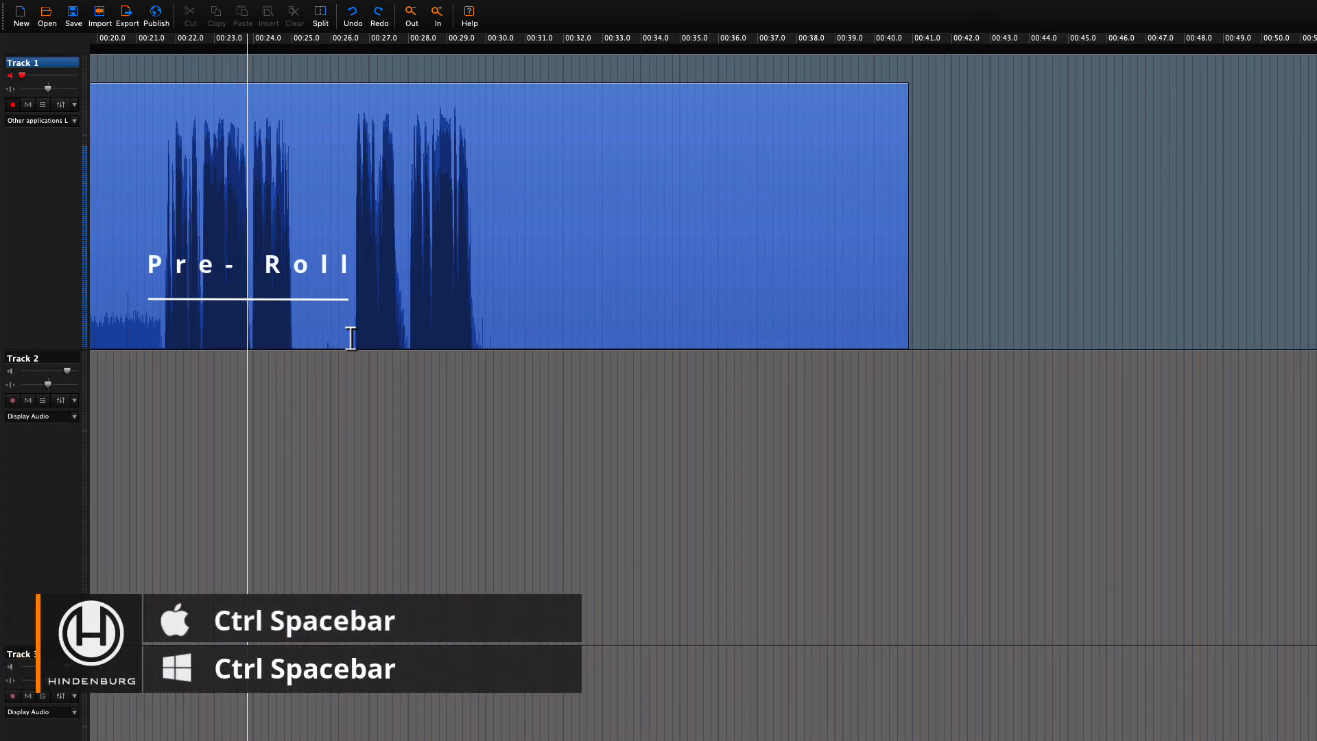